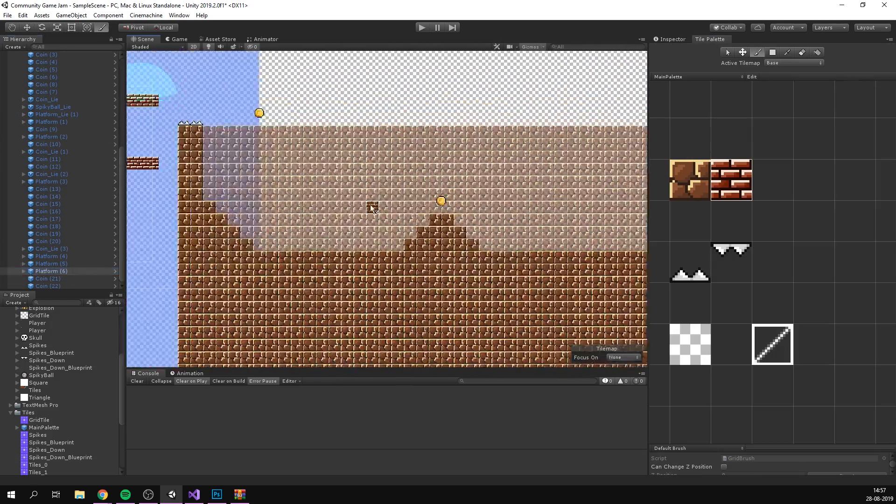
Leave the brick tilemap level in Unity and bring up the six-pattern theme song in Bosca Ceoil
left_click(262, 494)
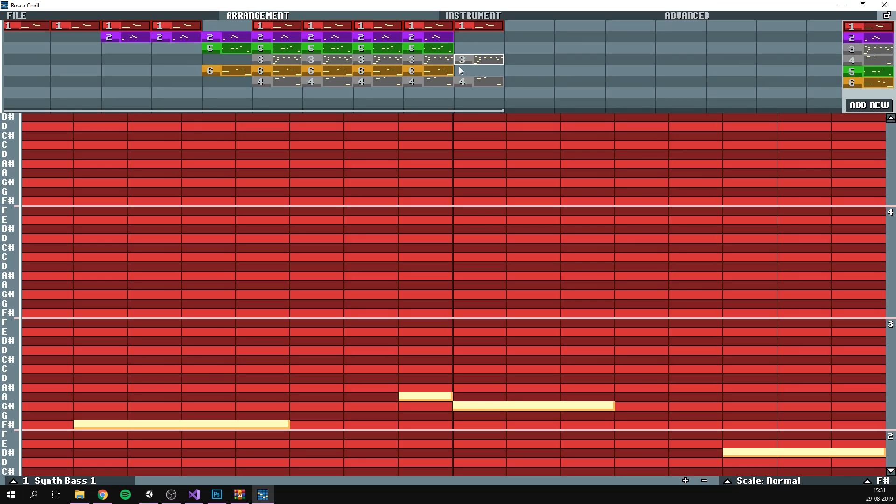